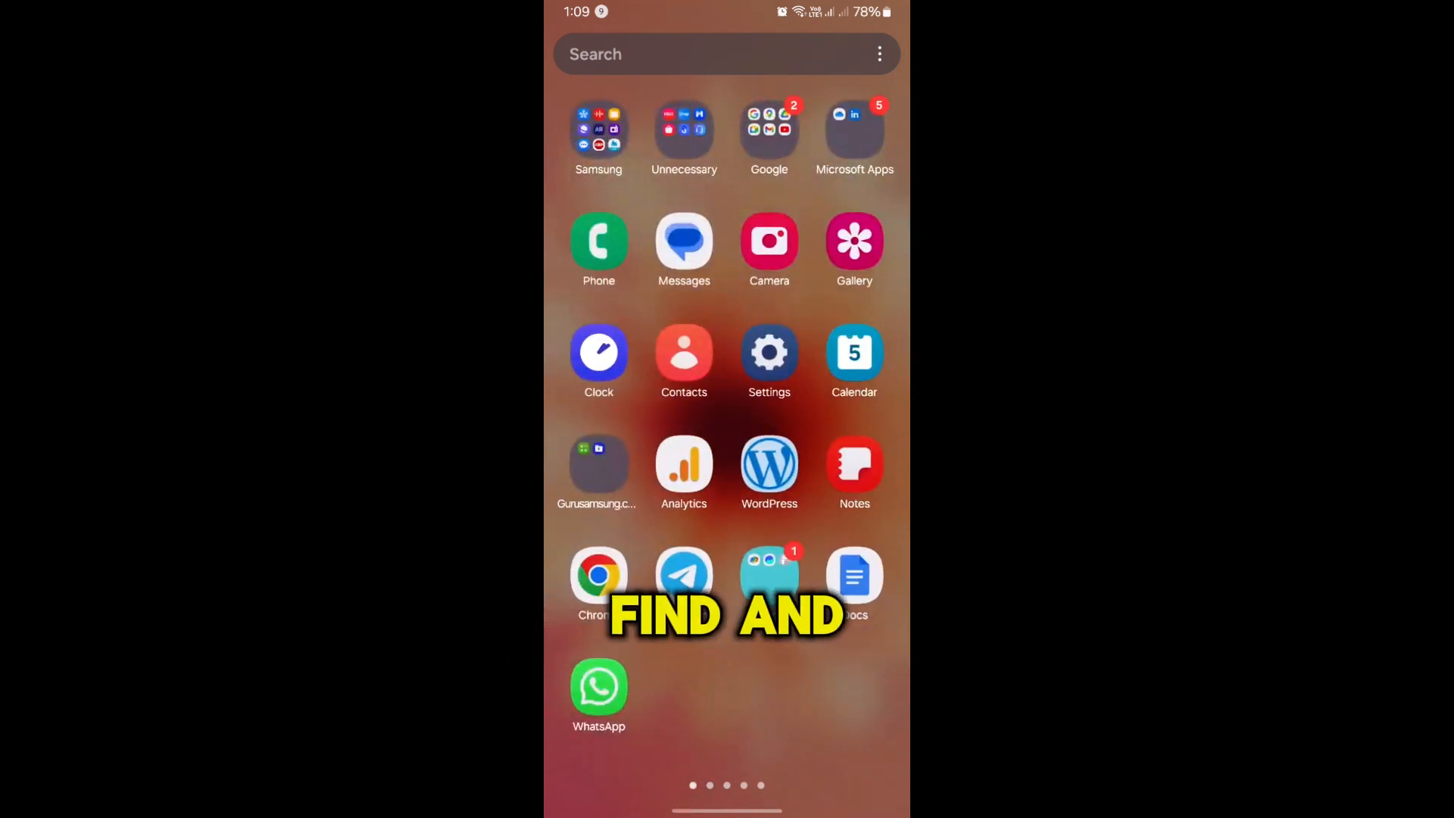
# - Go into Settings and reach the Apps section listing the 183 installed apps
pyautogui.click(770, 355)
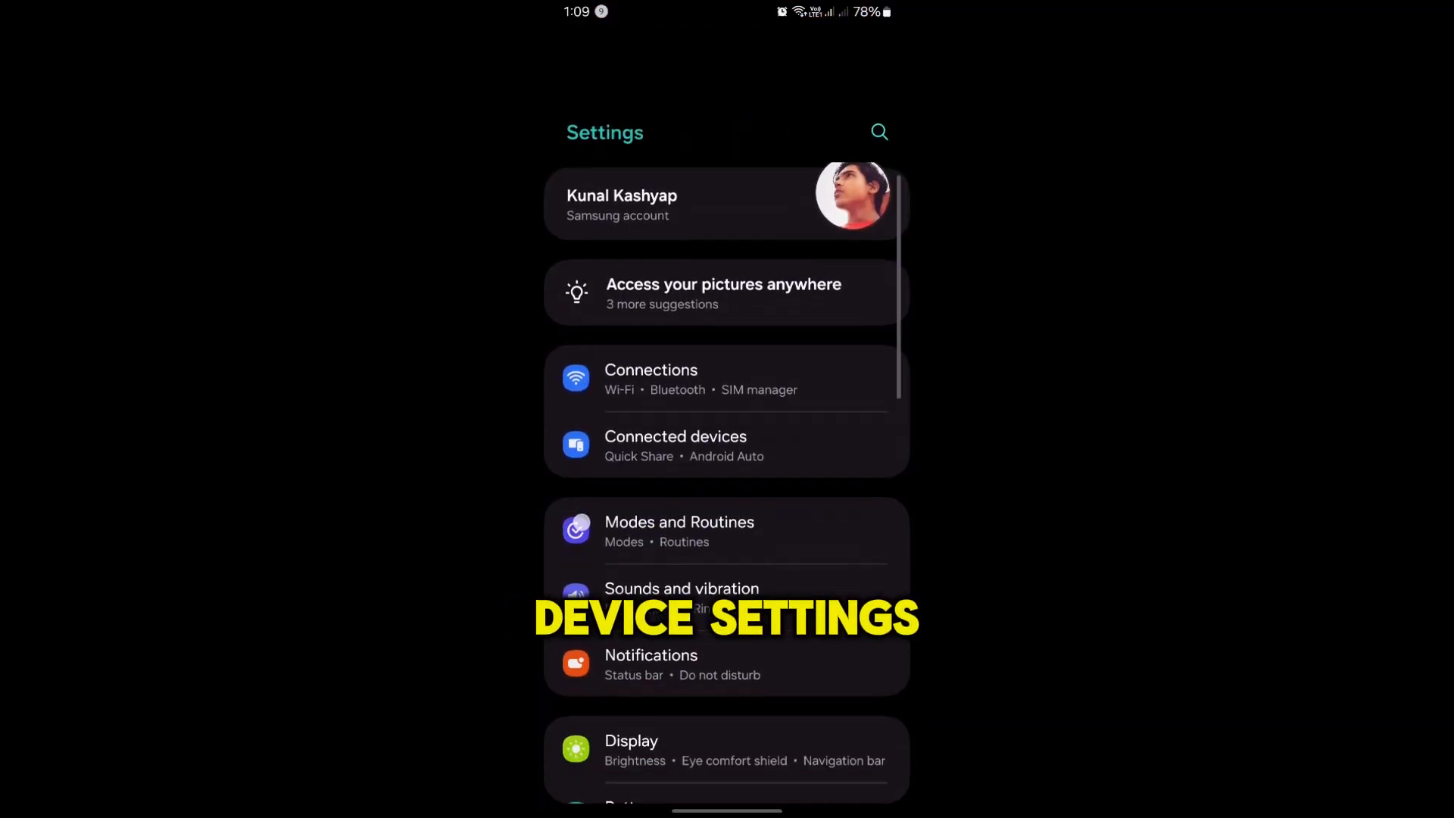
pyautogui.scroll(-3)
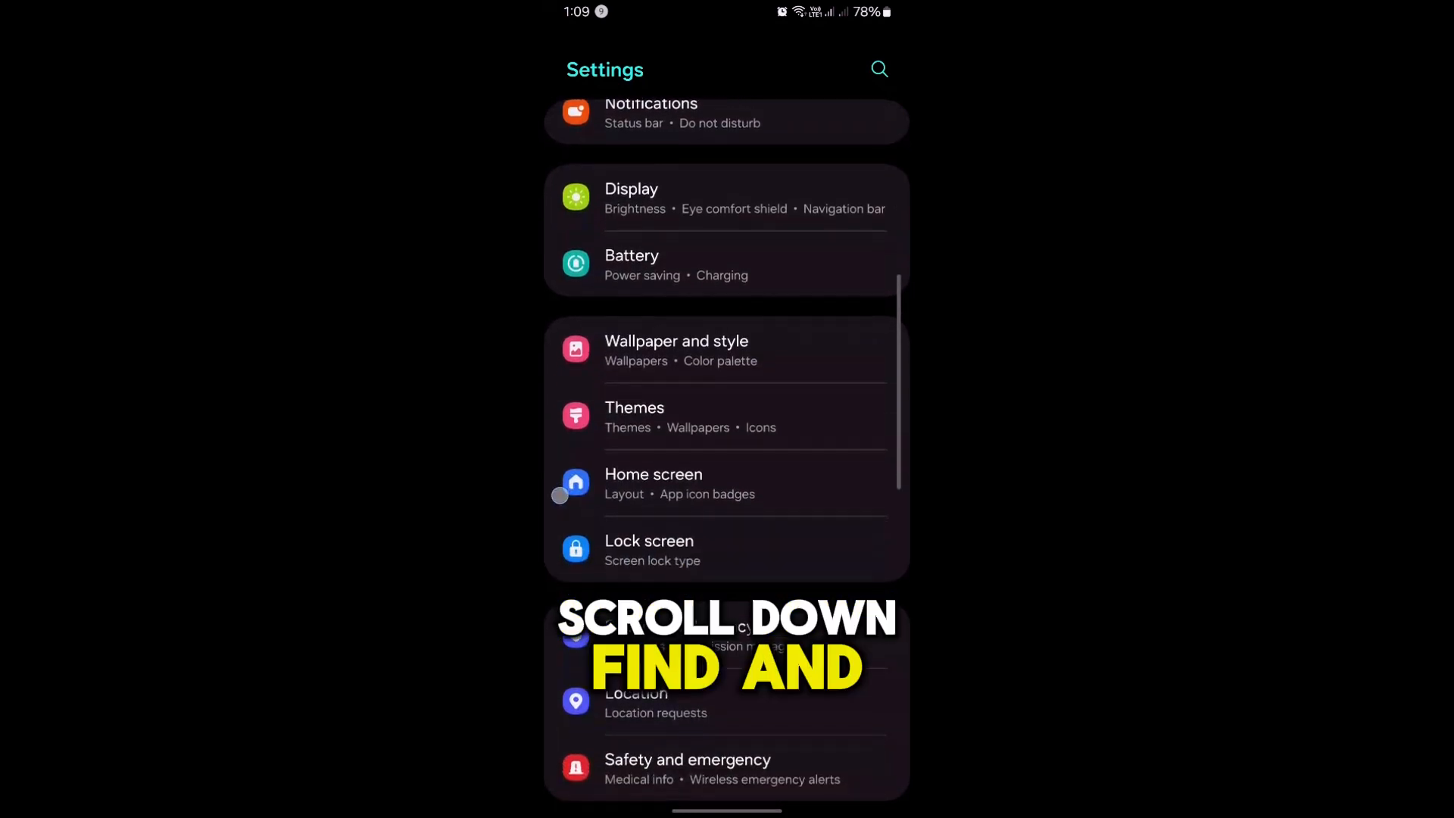
pyautogui.scroll(-3)
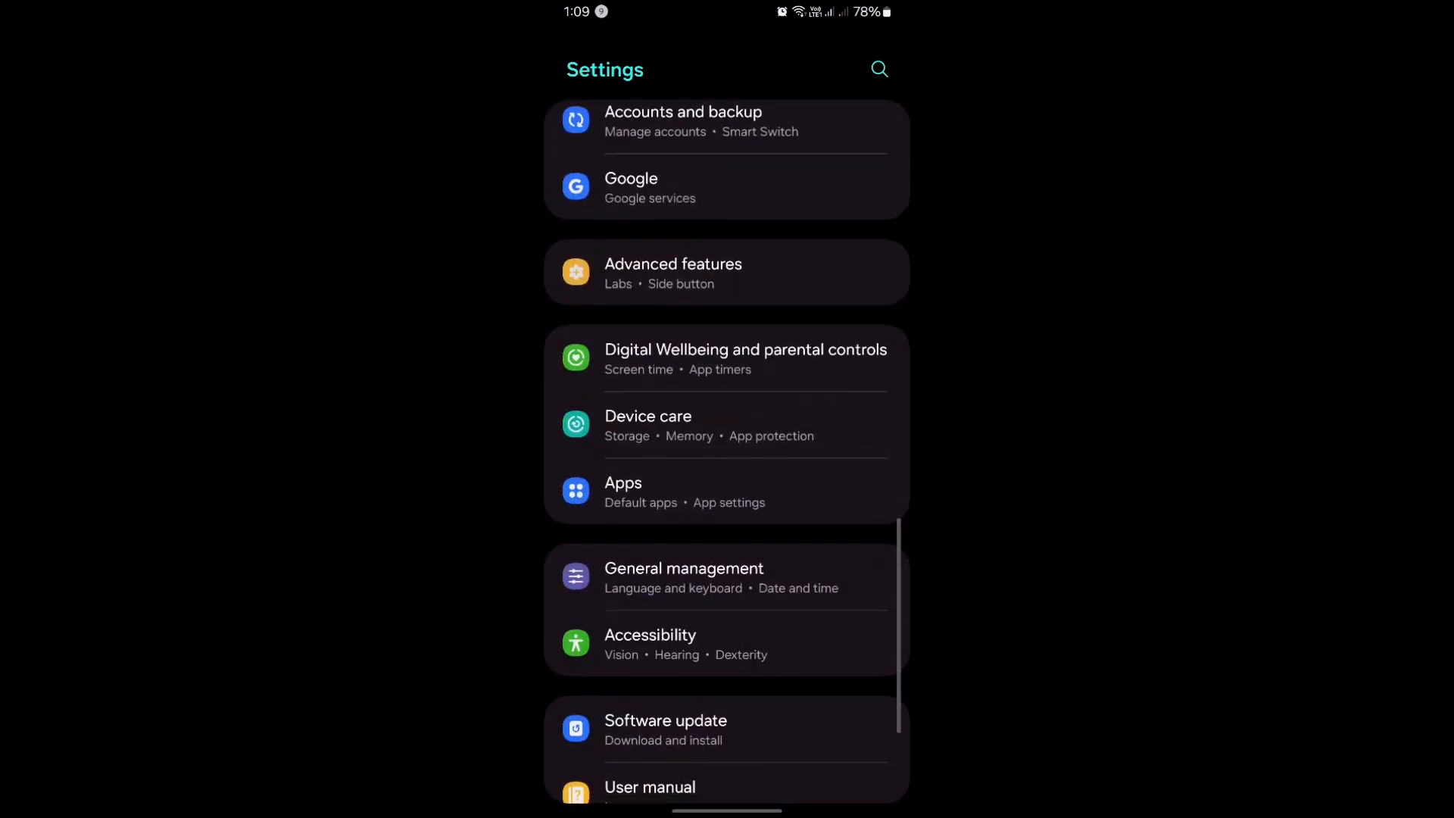
pyautogui.click(622, 491)
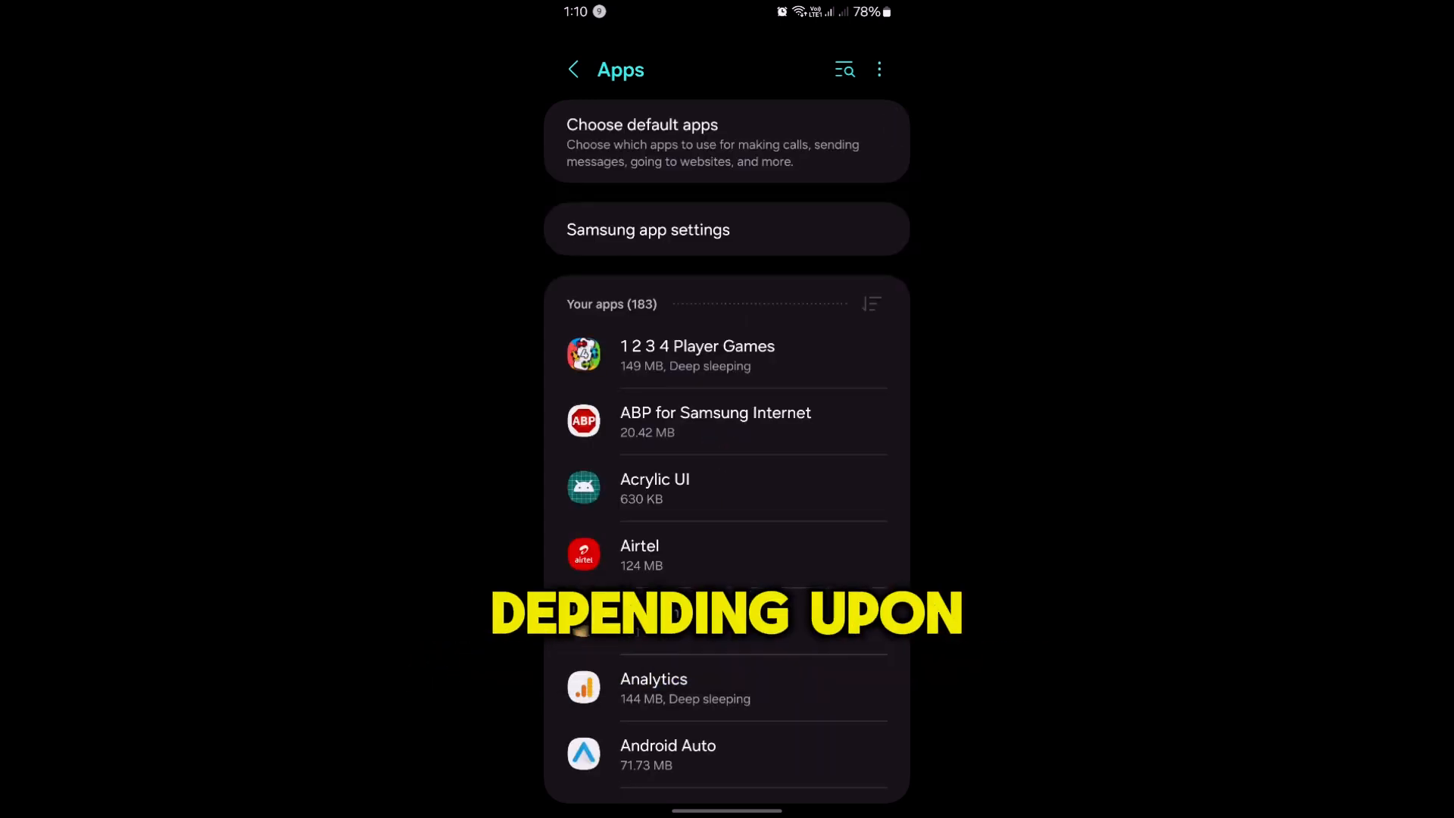
# - Scroll the Your apps list down to Drive and bring up its App info page
pyautogui.scroll(-3)
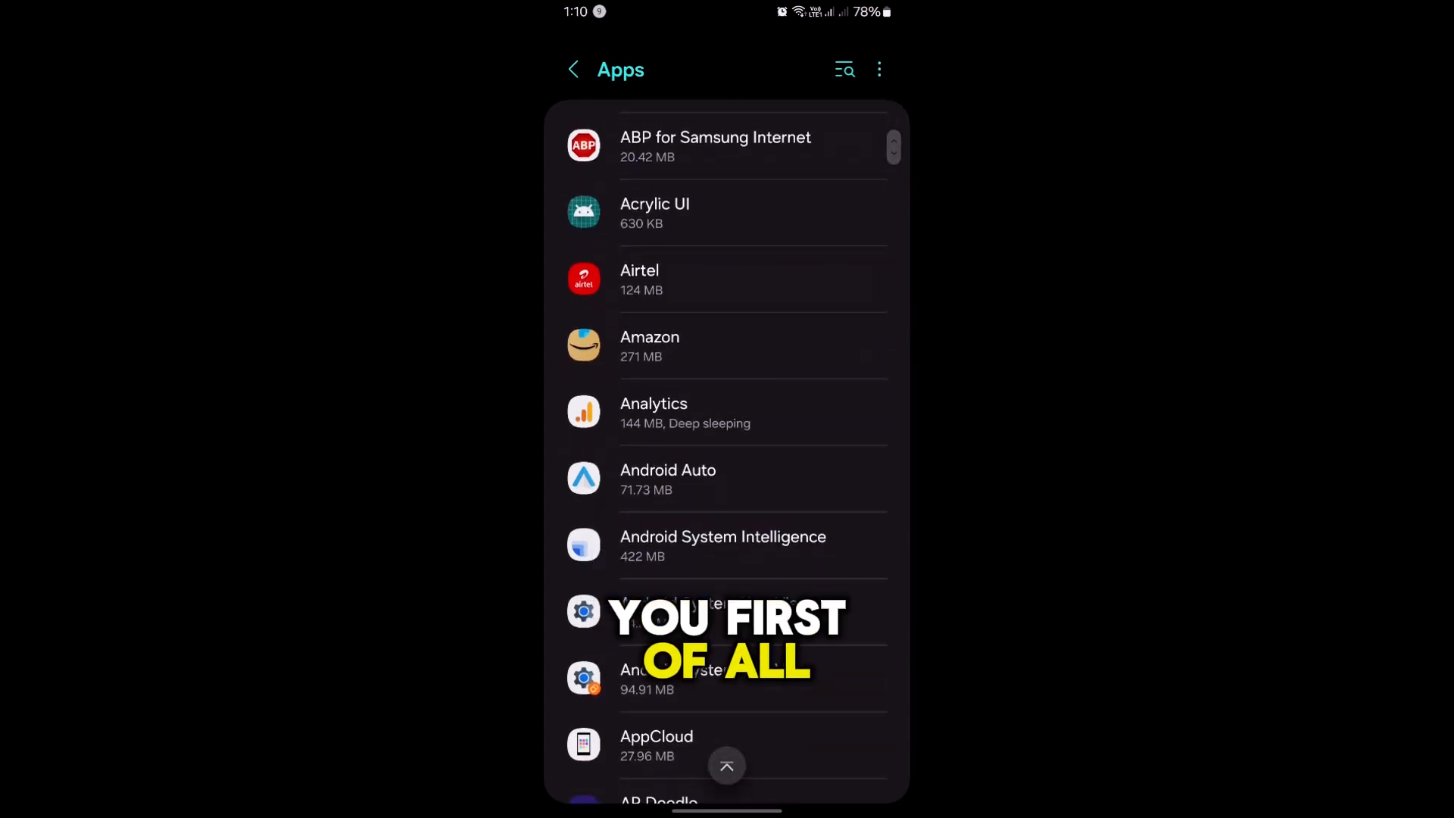
pyautogui.scroll(-3)
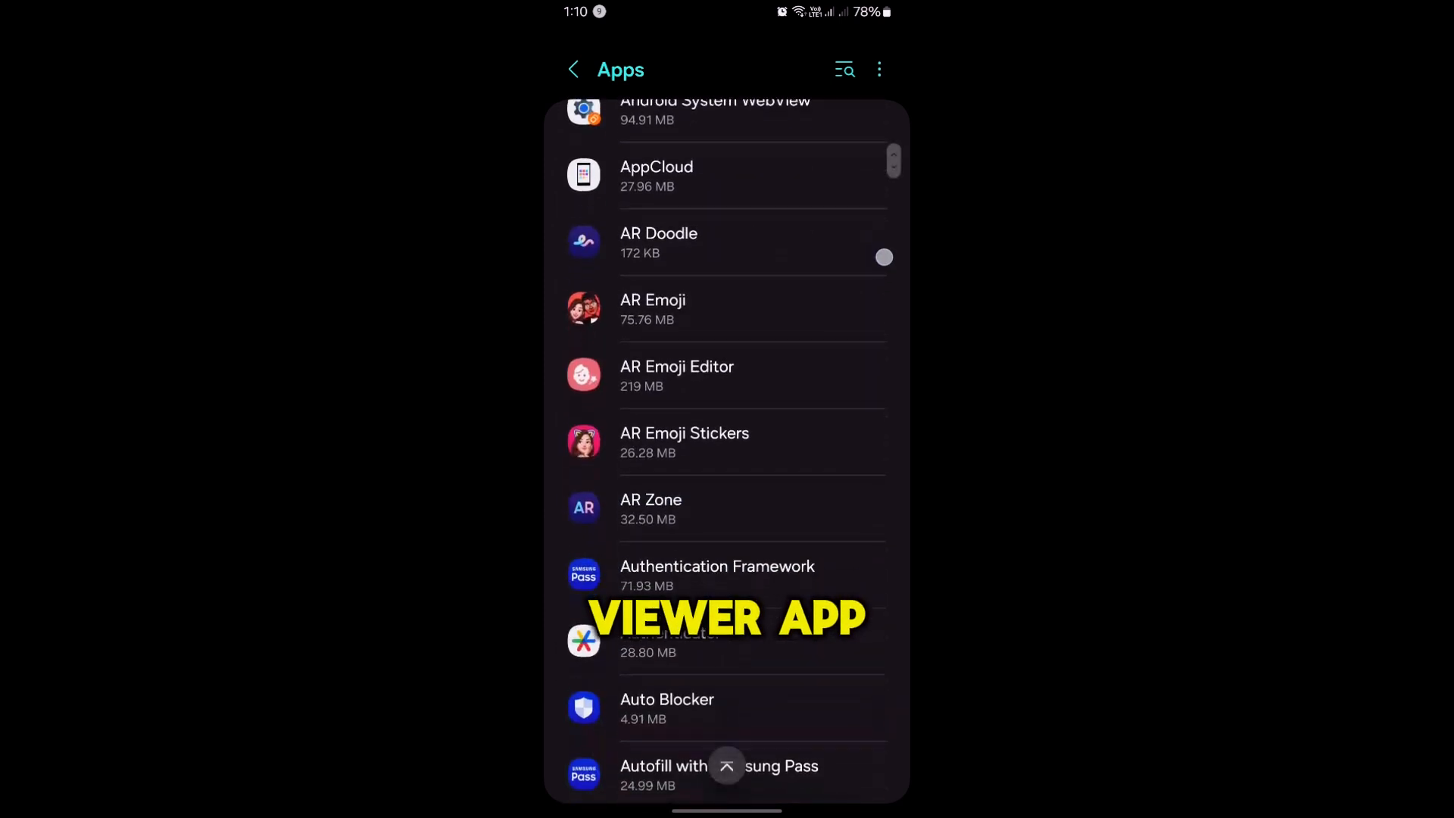
pyautogui.scroll(-3)
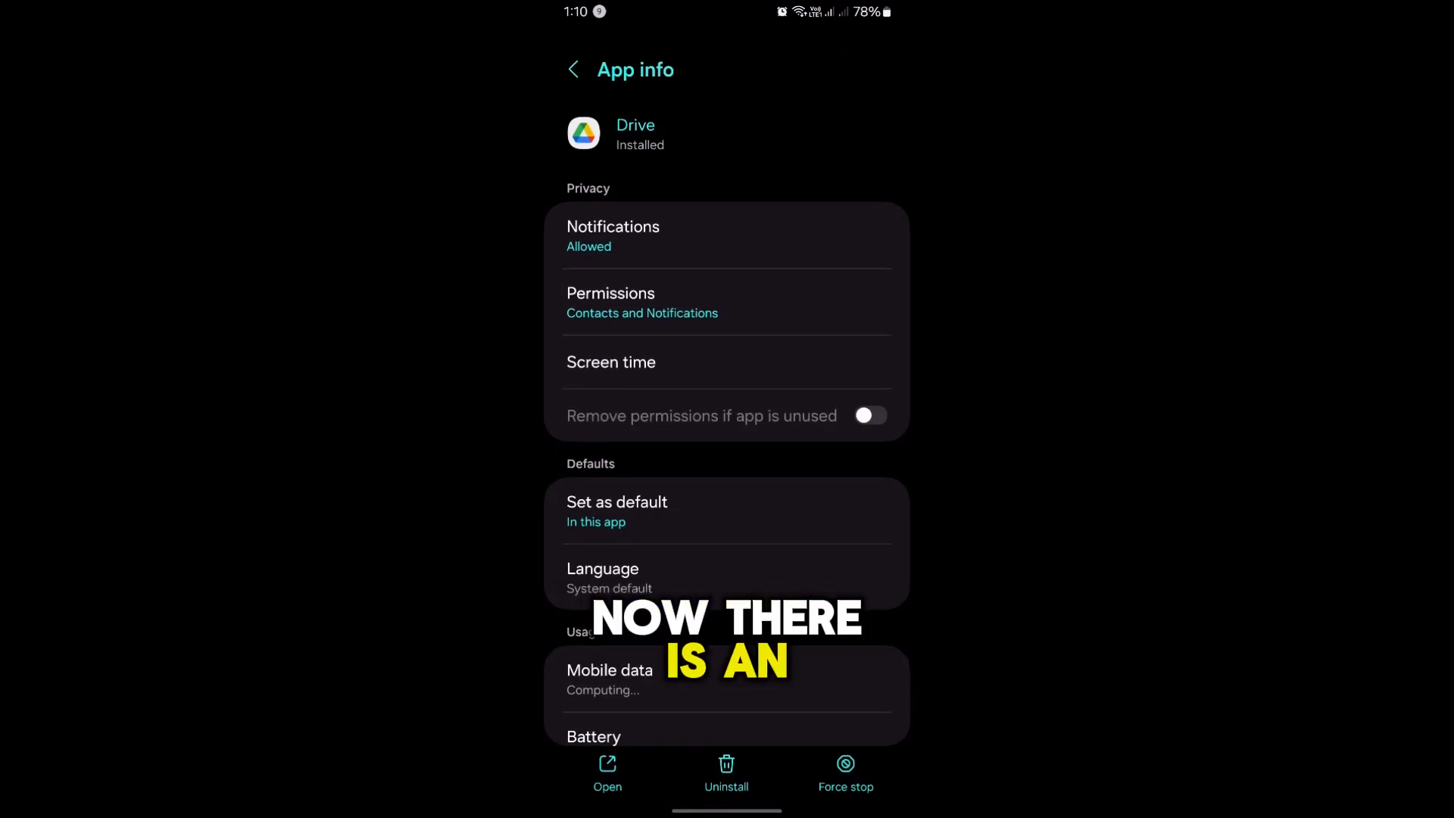
# - From Drive's App info, reach its 'Set as default' page under Defaults
pyautogui.click(868, 415)
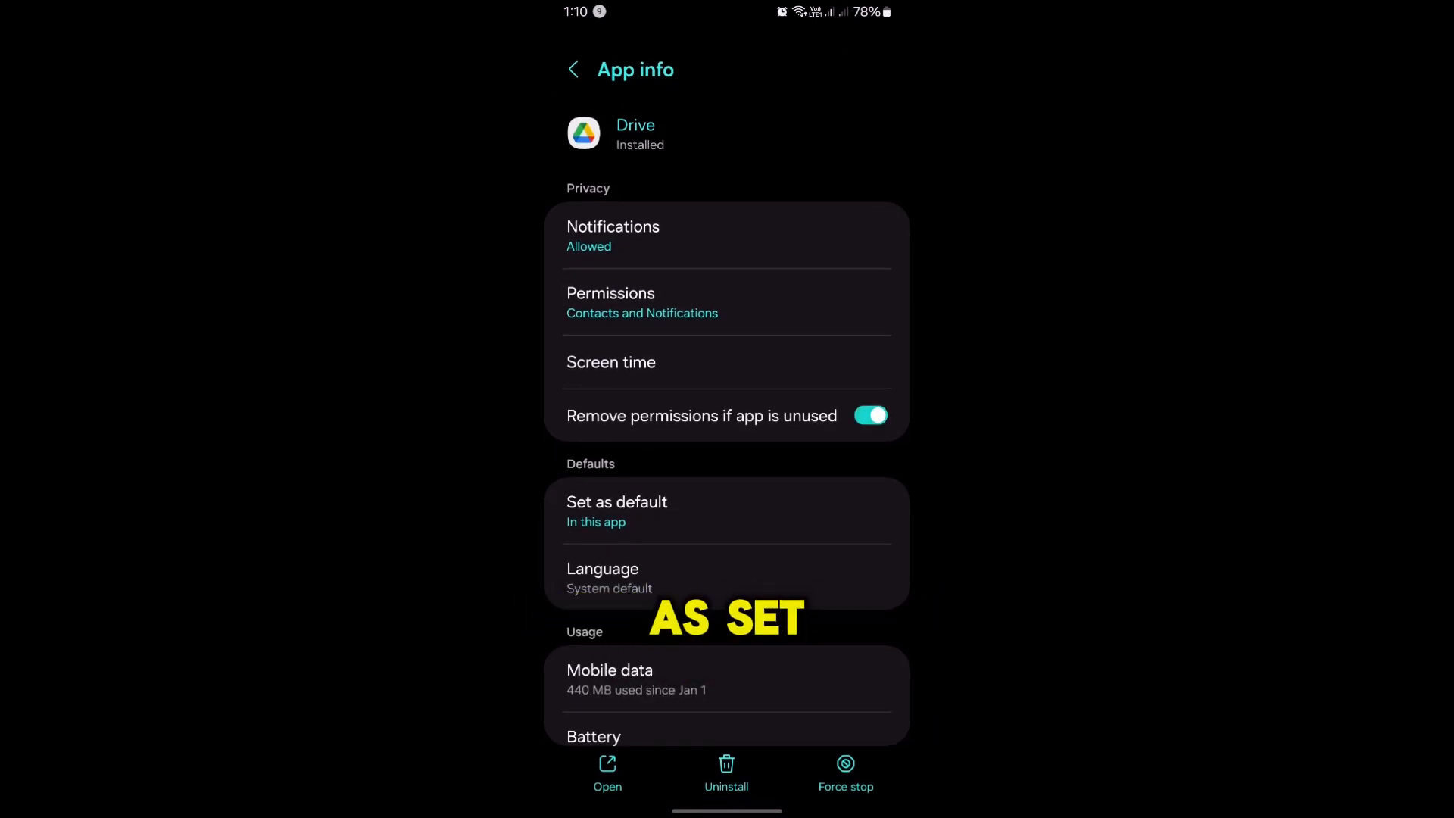
pyautogui.scroll(-3)
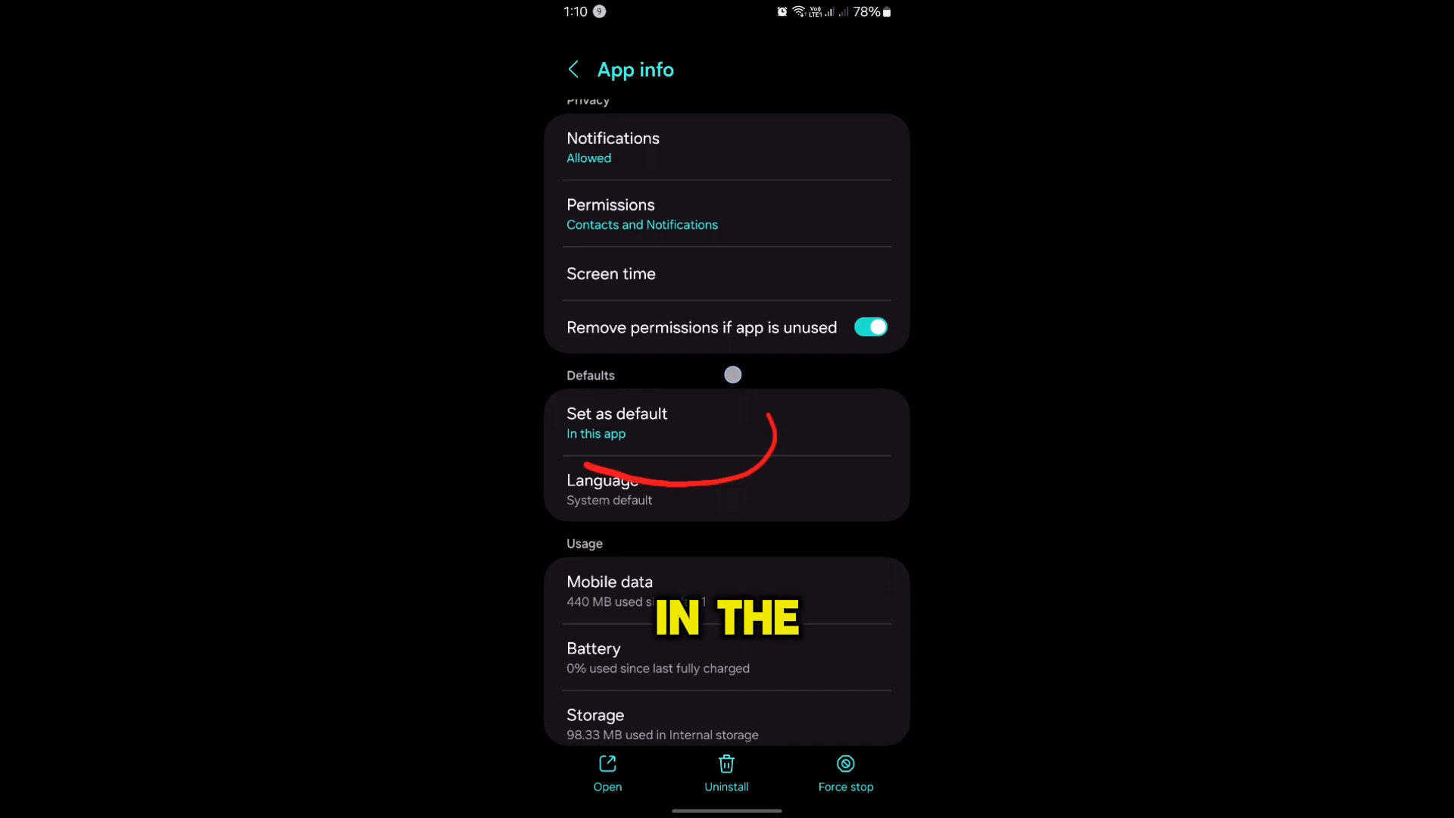
pyautogui.click(617, 422)
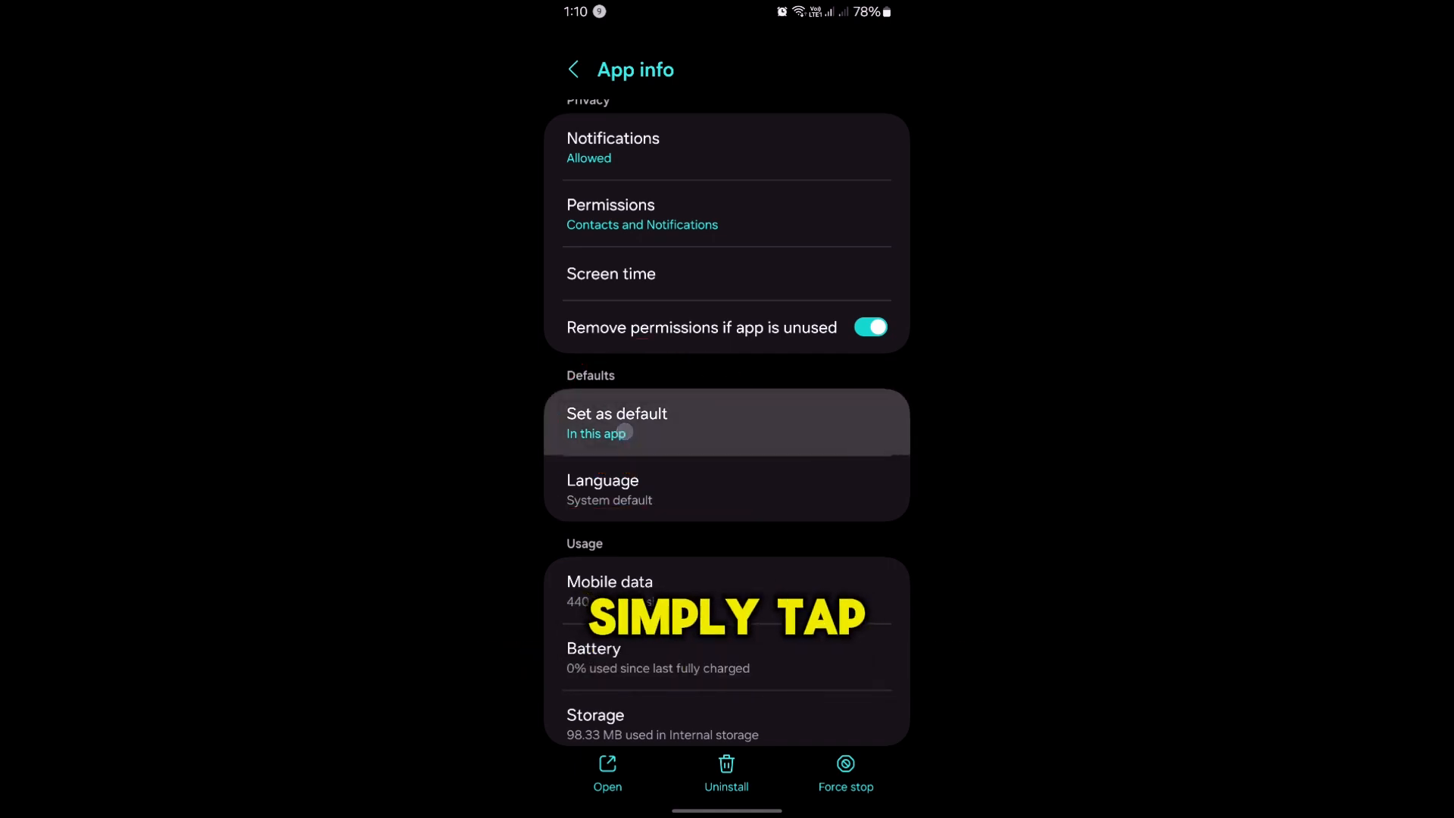
pyautogui.click(617, 423)
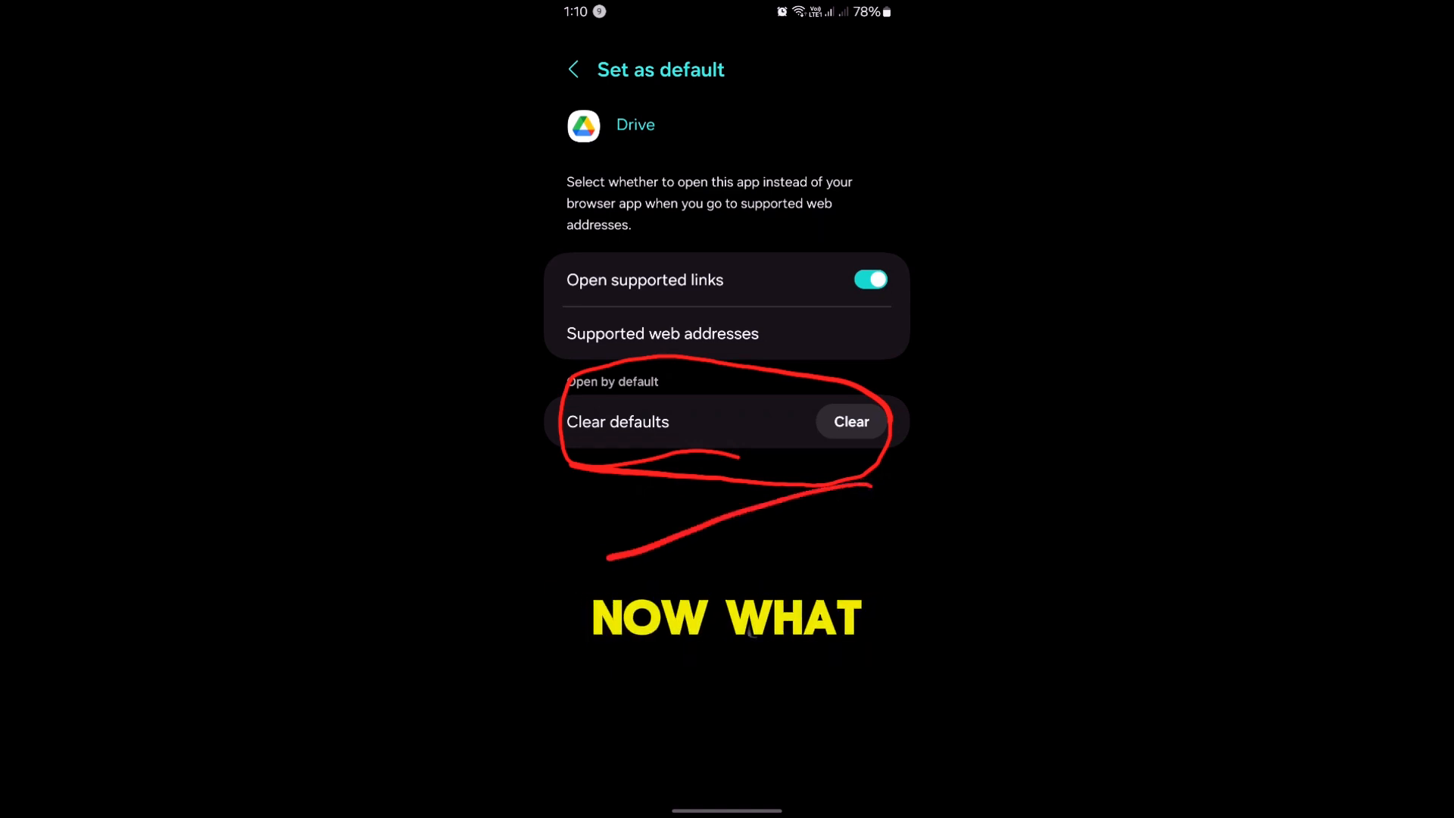
# - Switch away from Drive's defaults to the My Files home screen
pyautogui.click(850, 421)
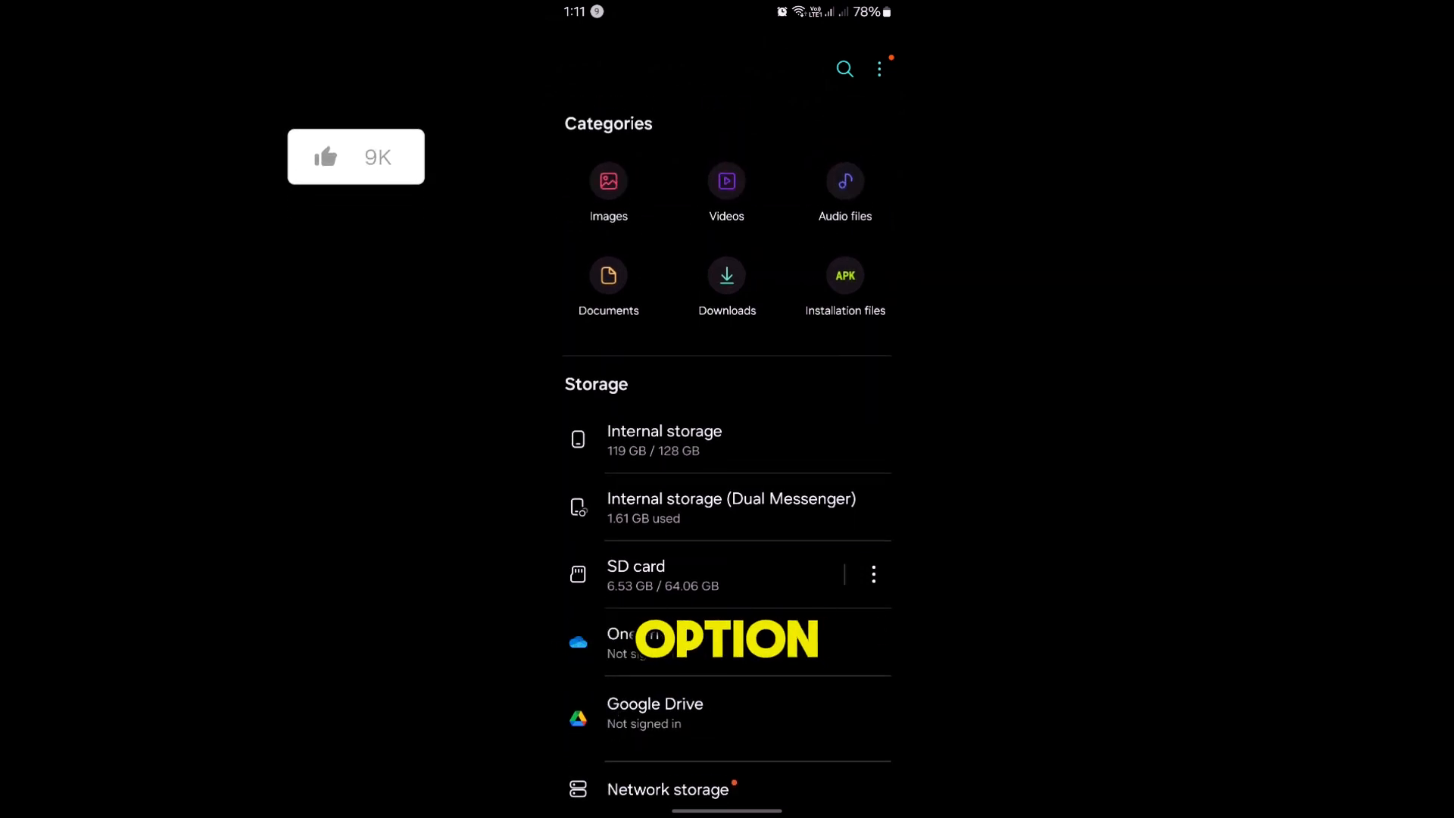
# - Return to Drive's 'Set as default' page and clear its defaults so no PDF viewer is set
pyautogui.click(609, 286)
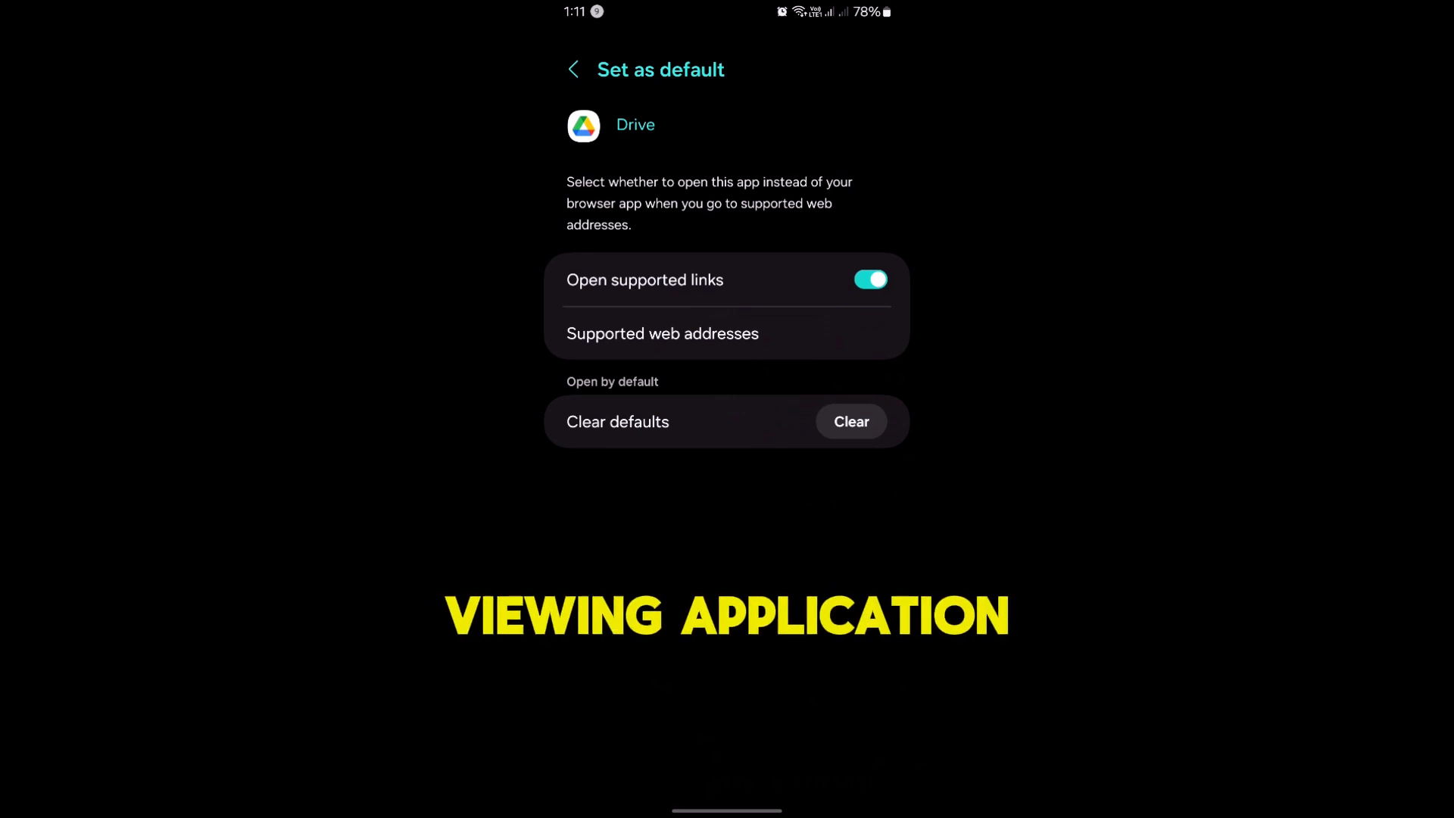
pyautogui.click(849, 422)
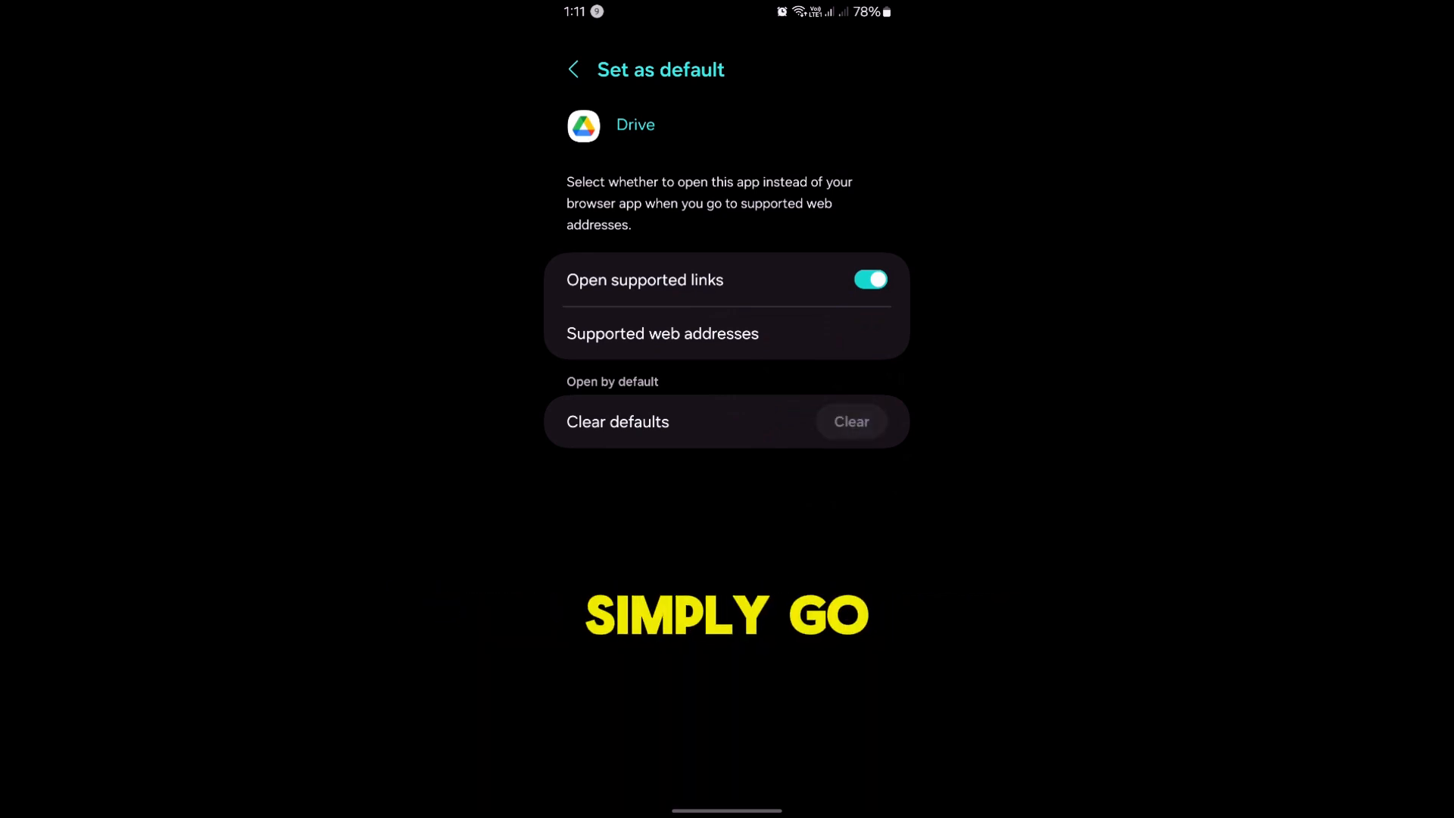